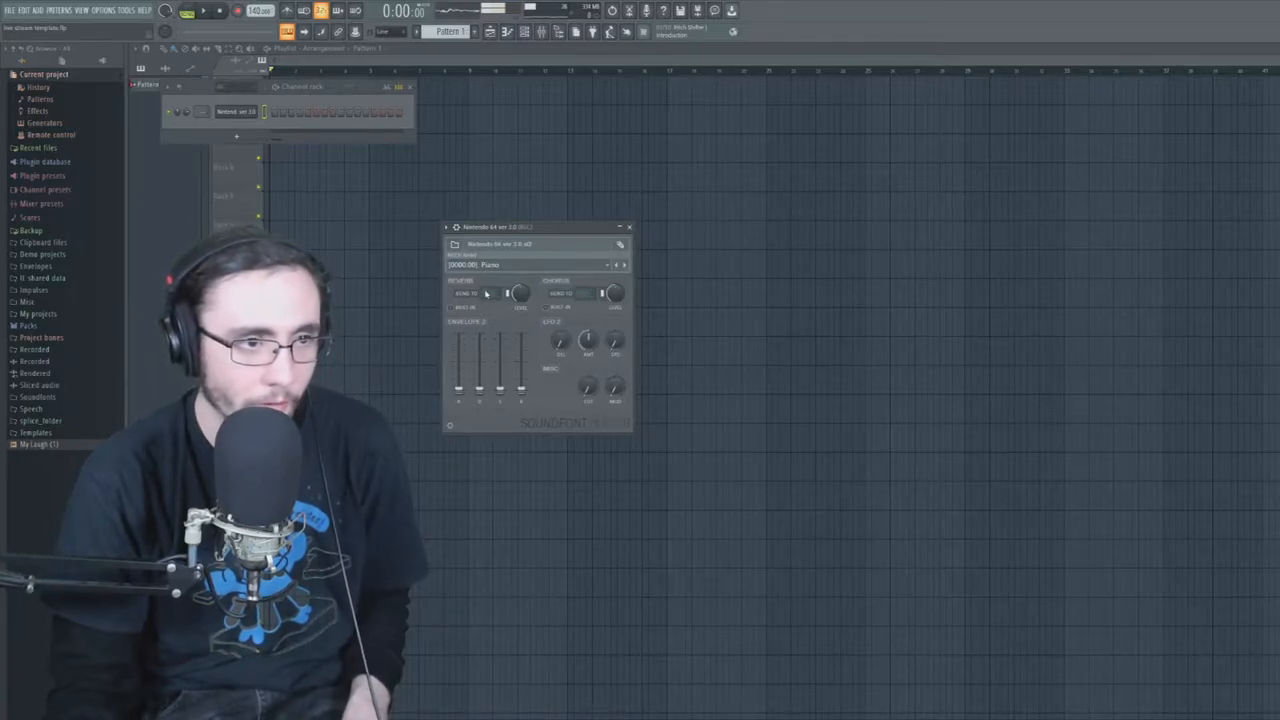
# Bring up the Fruity SoundFont Player window for the instrument channel to review its patch
pyautogui.click(624, 264)
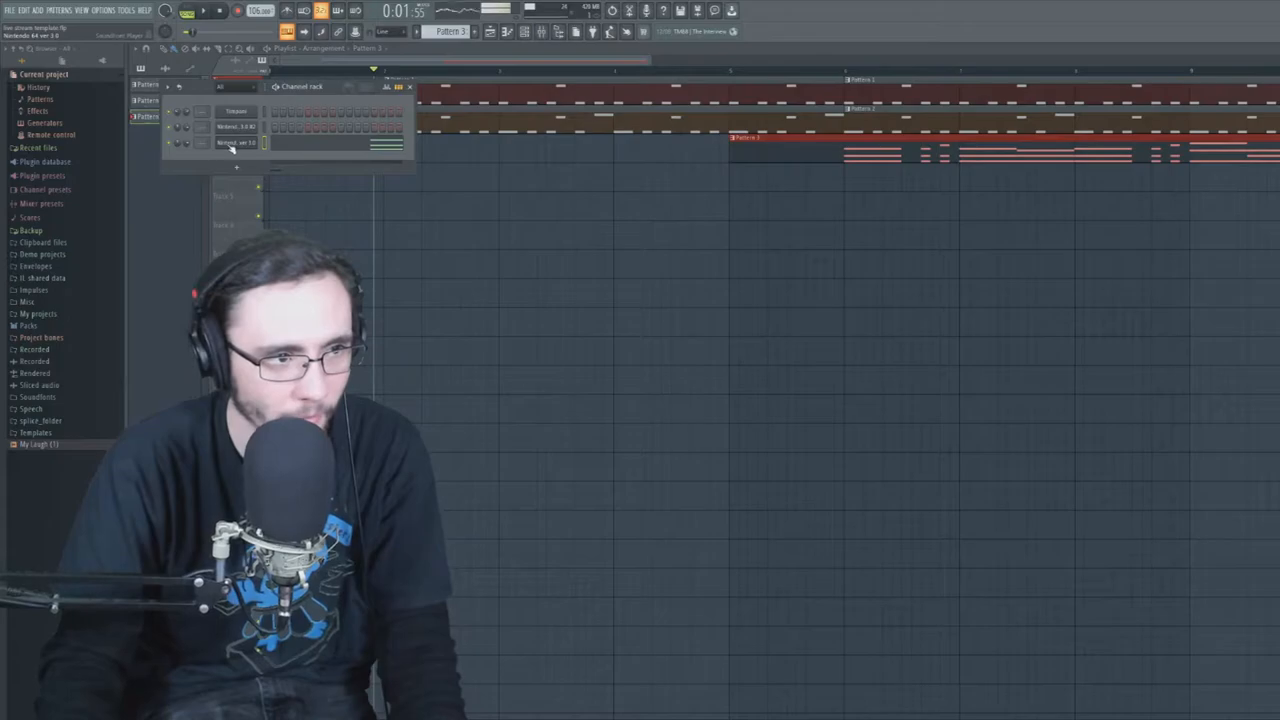
# Add a fourth SoundFont channel with its playlist pattern and show one channel's sound-font settings
pyautogui.click(236, 144)
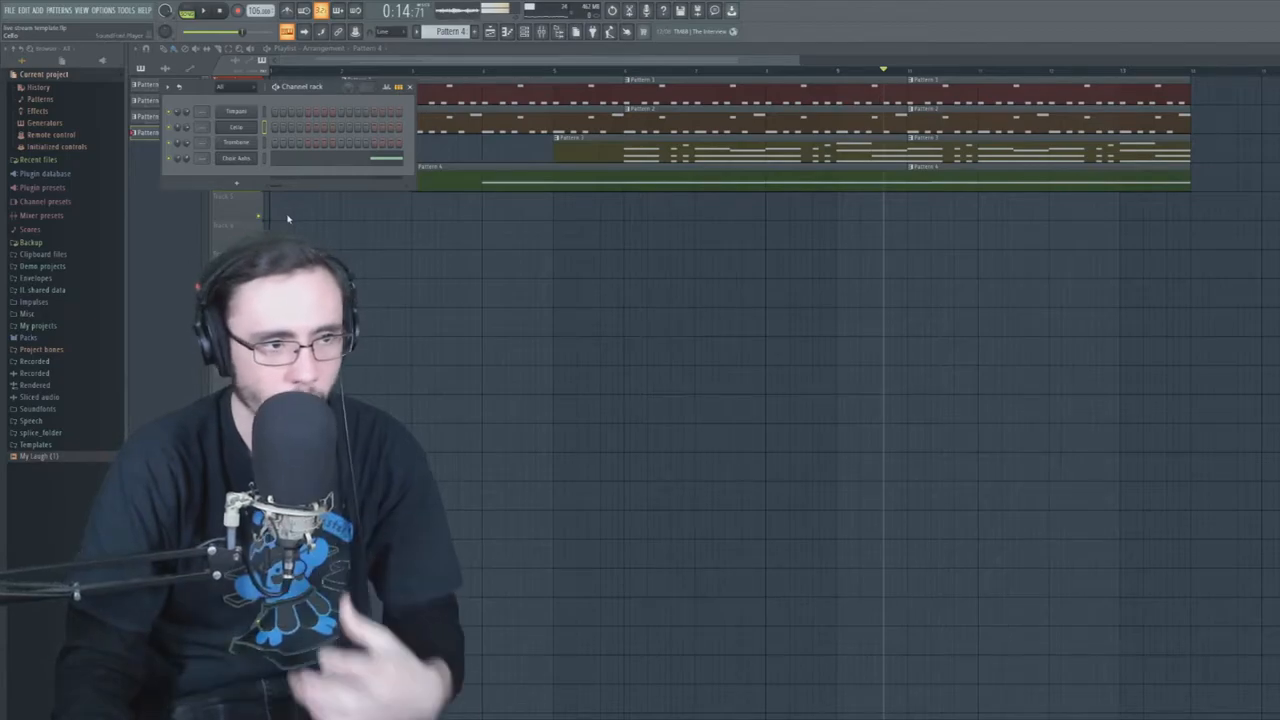
pyautogui.click(236, 142)
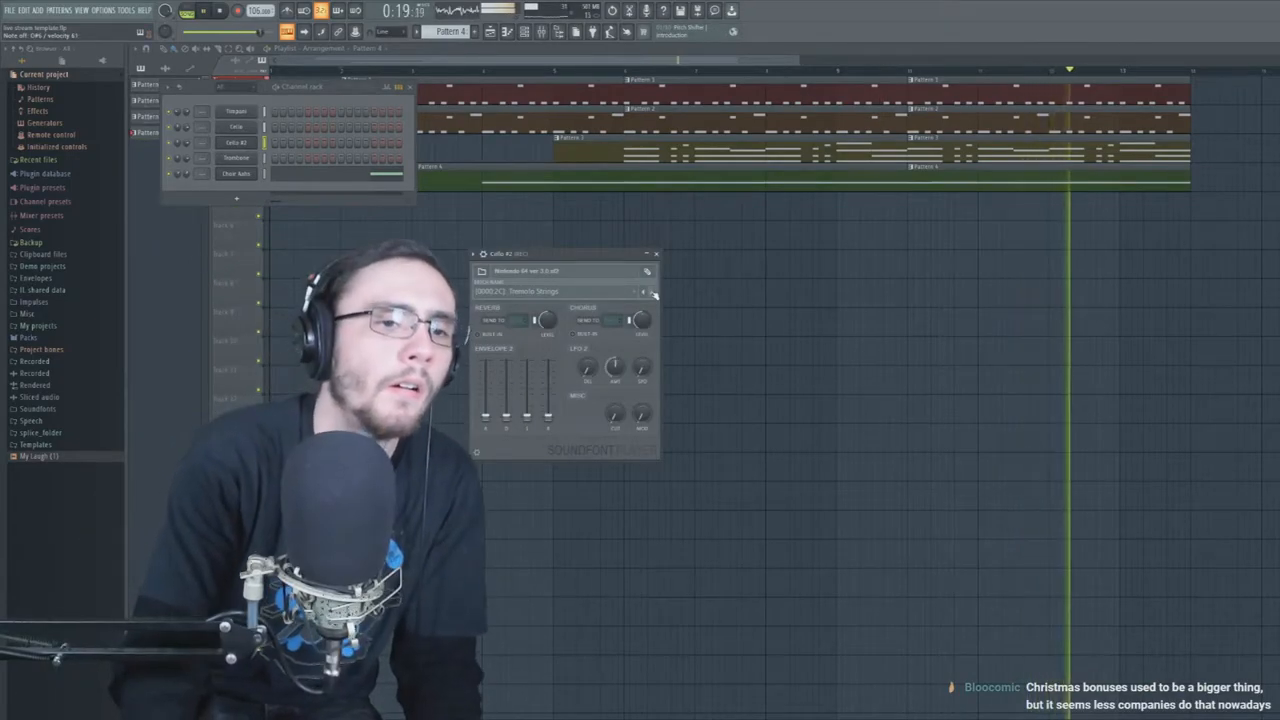